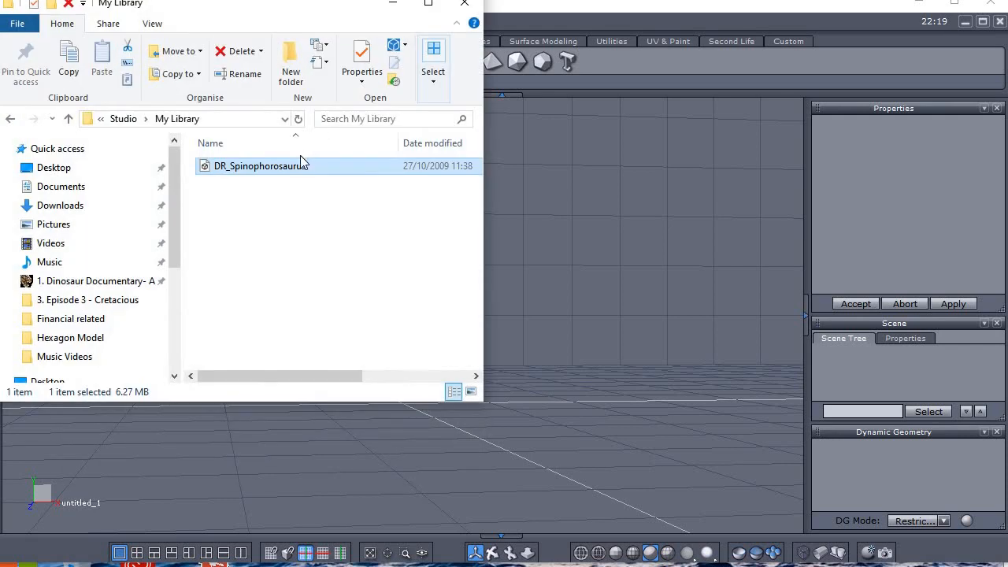
mouse_move(283, 168)
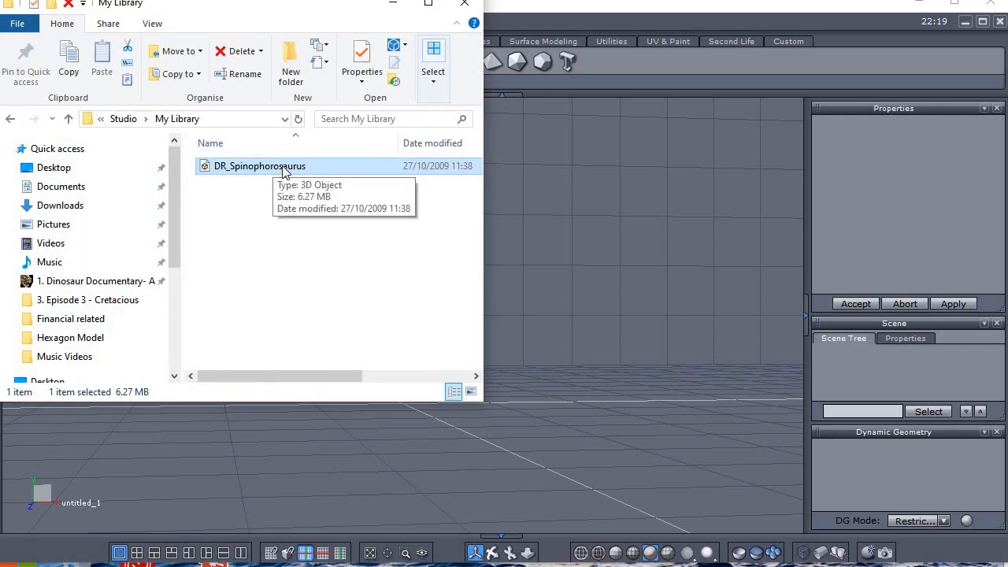
mouse_move(618, 329)
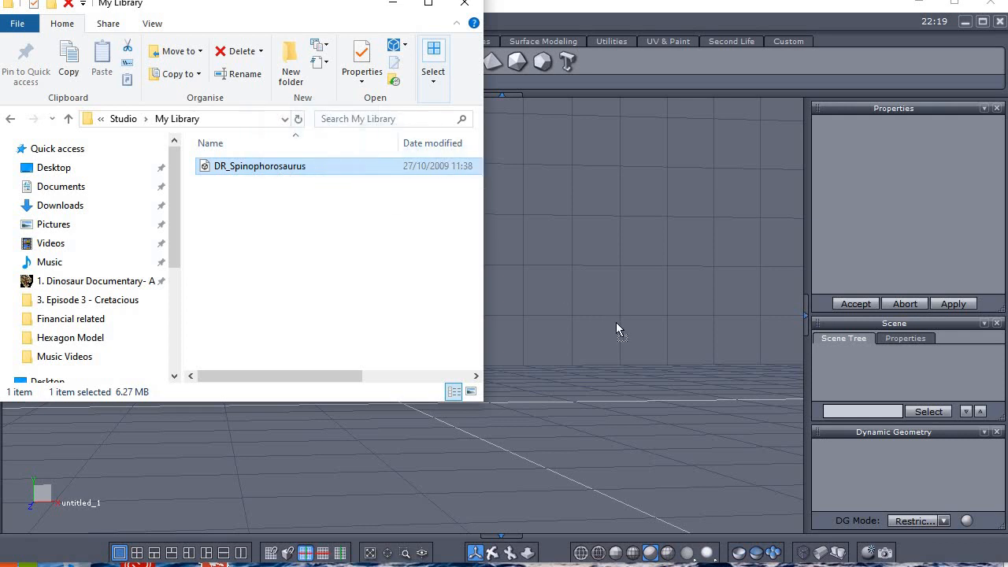
Step: Load DR_Spinophorosaurus from the My Library folder into Hexagon's scene
left_click(615, 321)
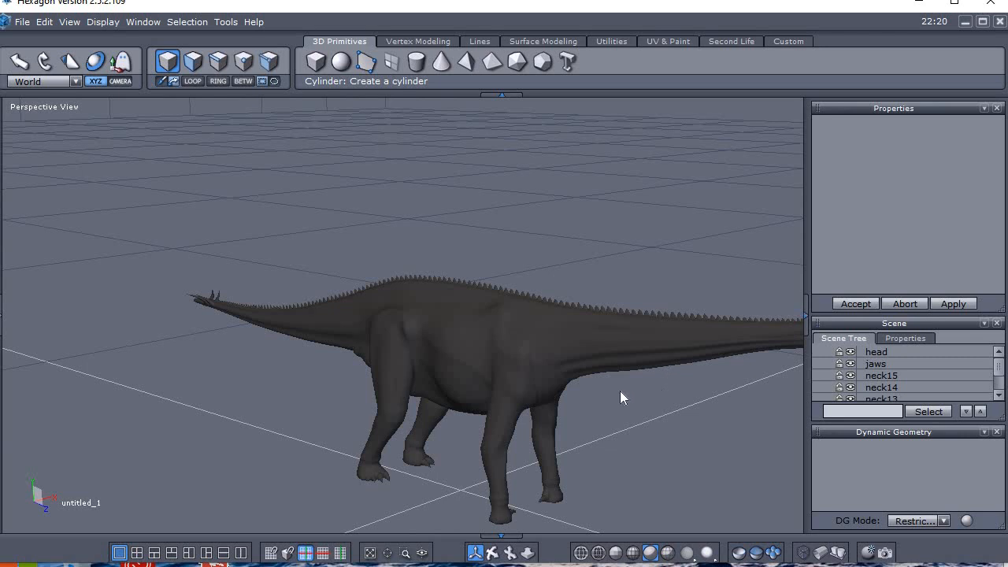
Step: Select the whole dinosaur, then exclude the head, jaws, neck15 and neck14 from the selection
left_click_drag(623, 397, 590, 378)
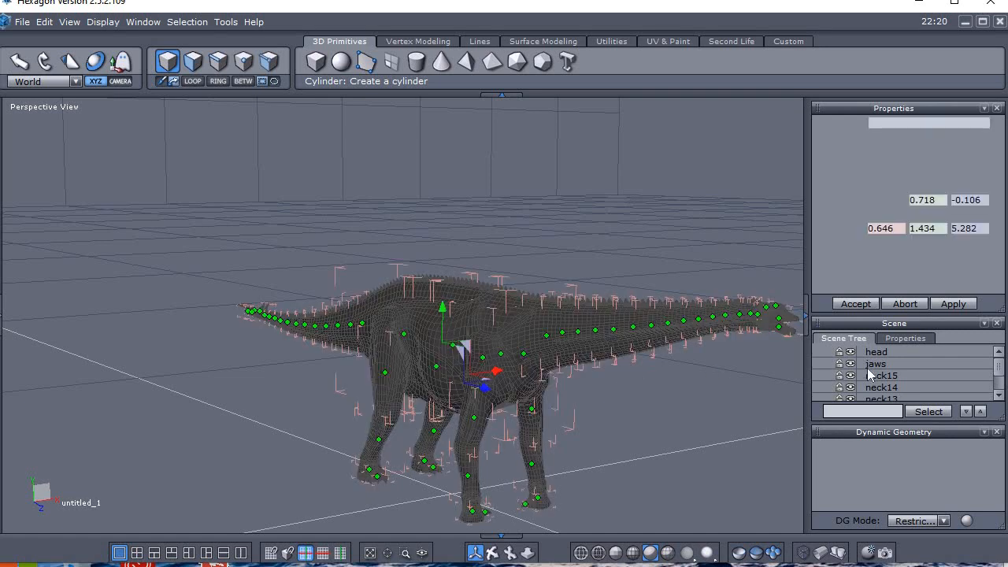
left_click(876, 352)
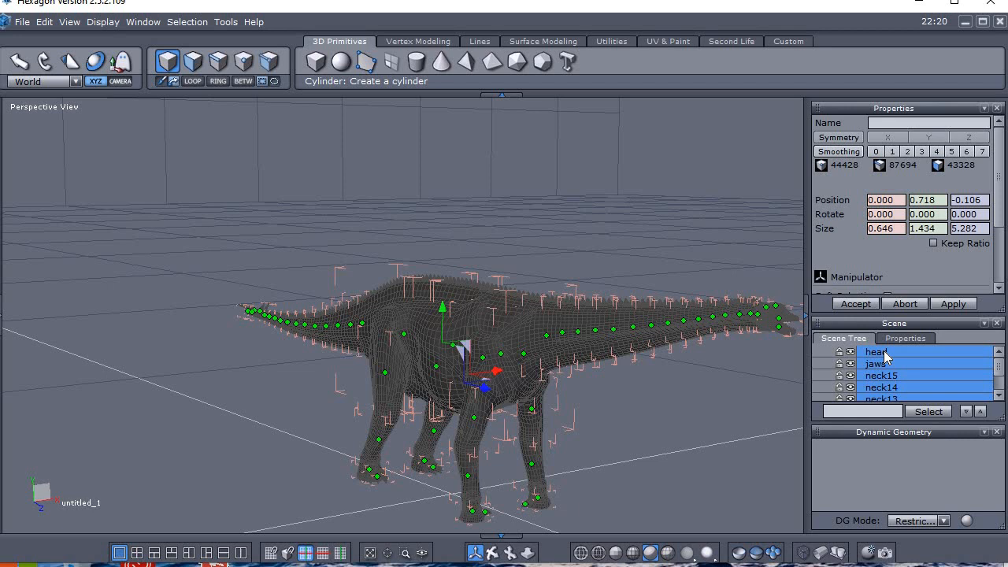
left_click(876, 362)
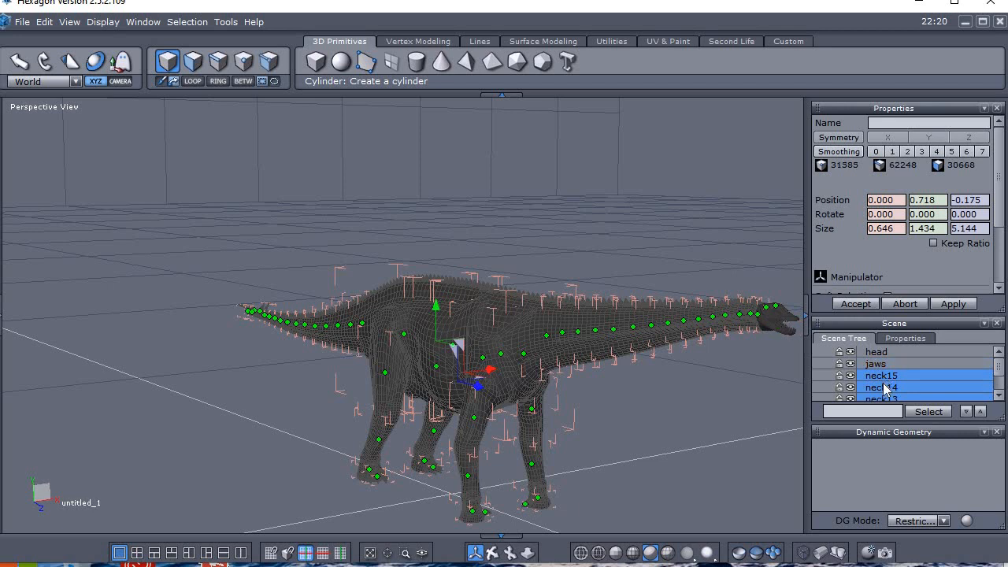
left_click(882, 387)
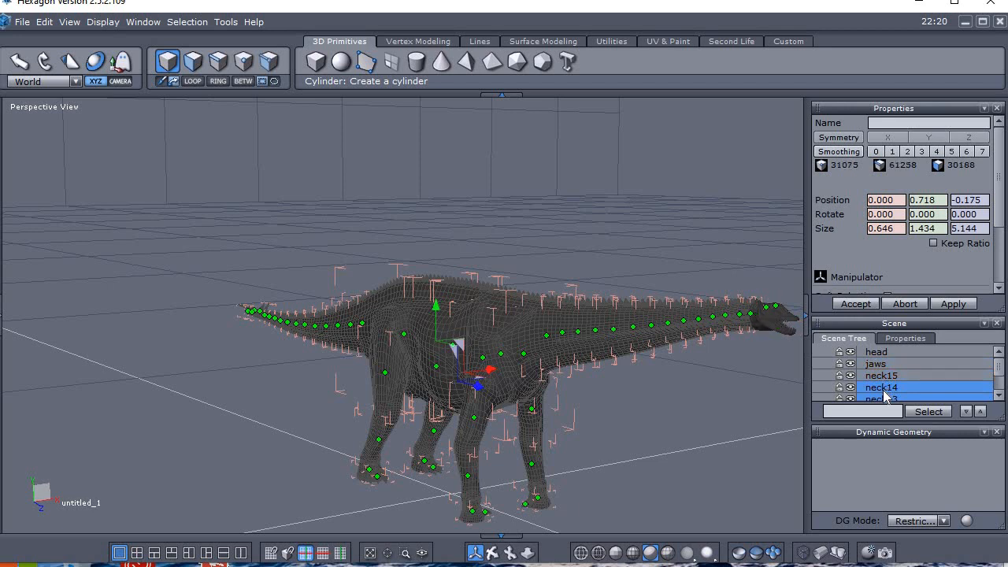
left_click(882, 399)
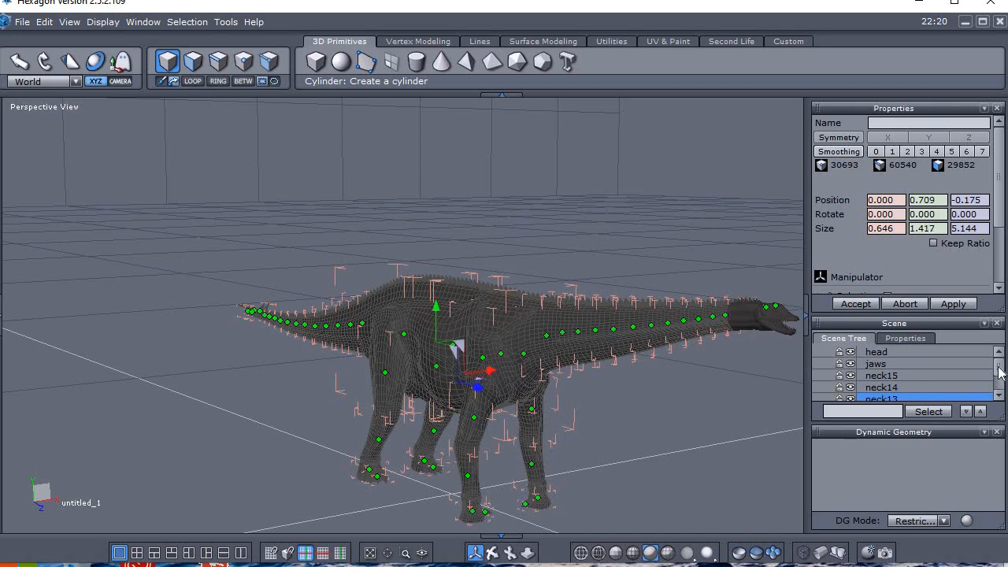
Step: Exclude the remaining neck sections and eyes in the Scene Tree, then apply the body selection
scroll("down", 3)
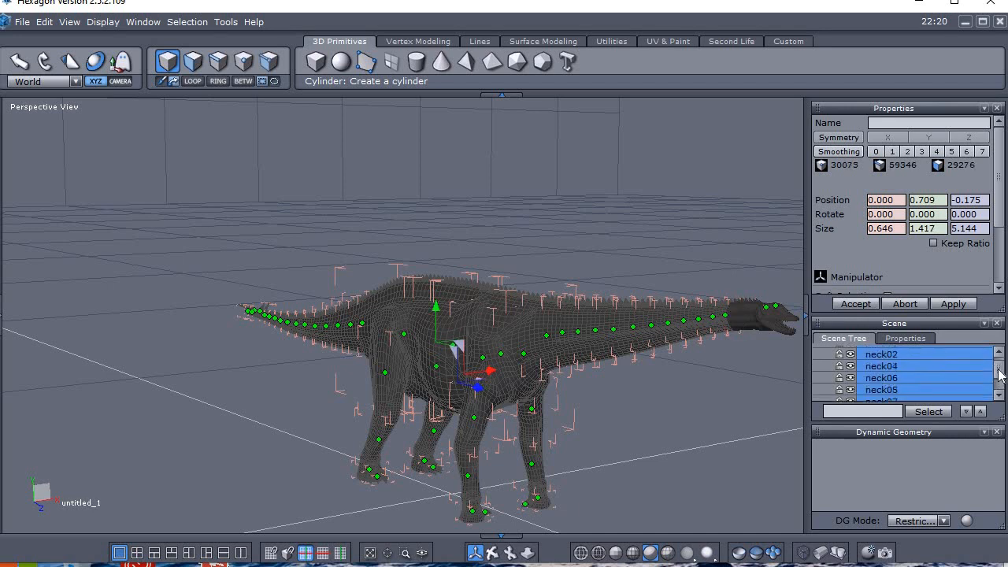
scroll("down", 3)
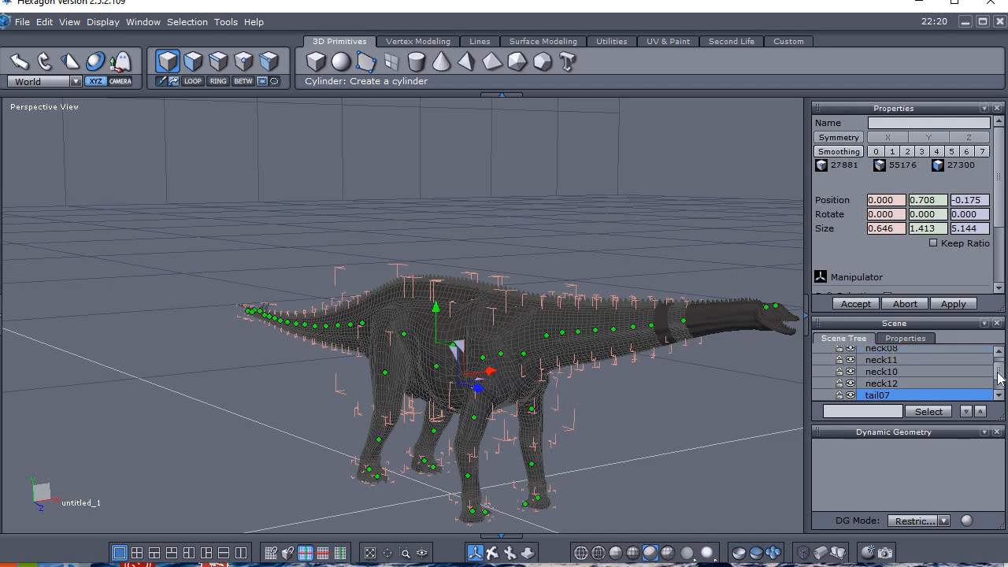
scroll("up", 3)
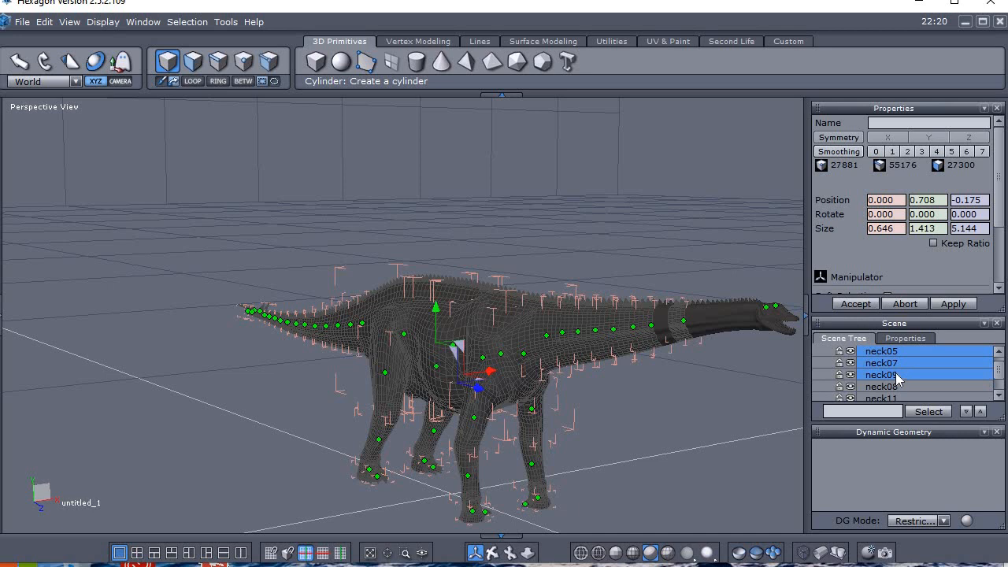
left_click(882, 363)
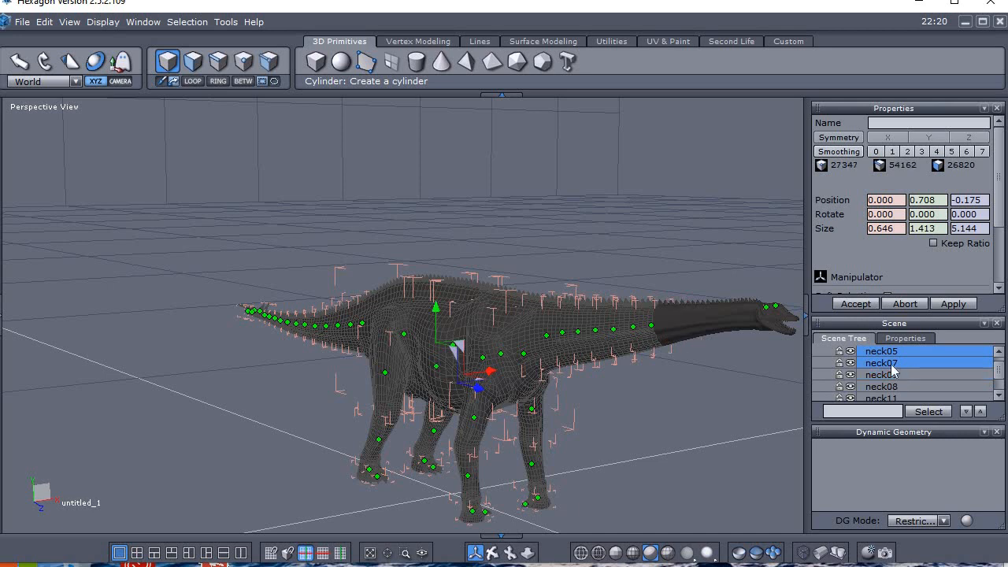
left_click(928, 411)
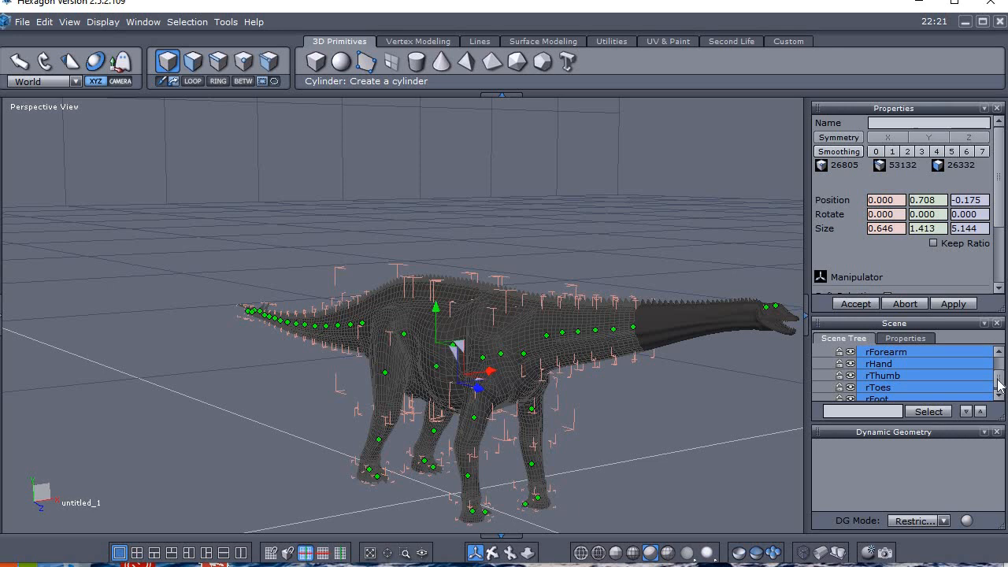
scroll("down", 3)
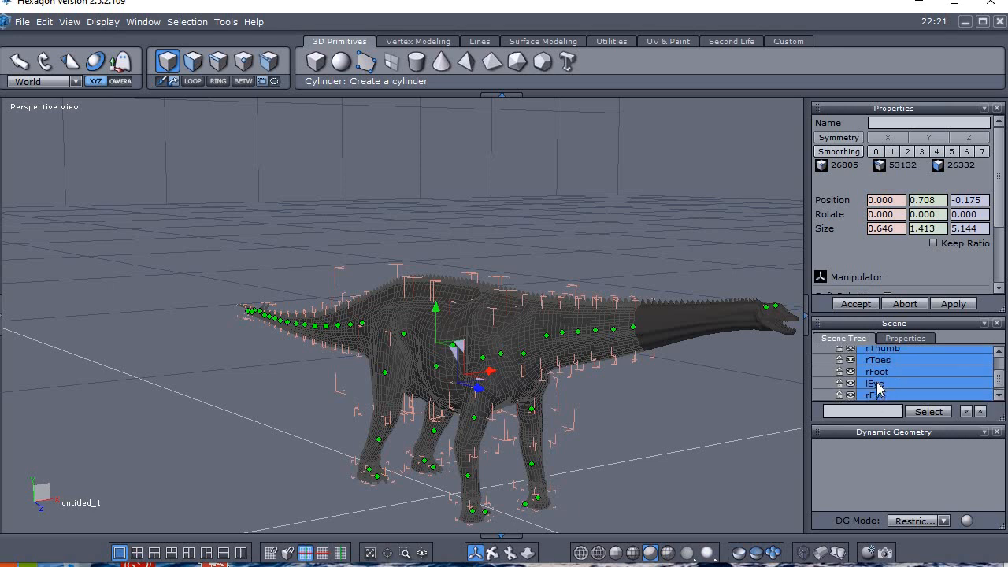
left_click(953, 302)
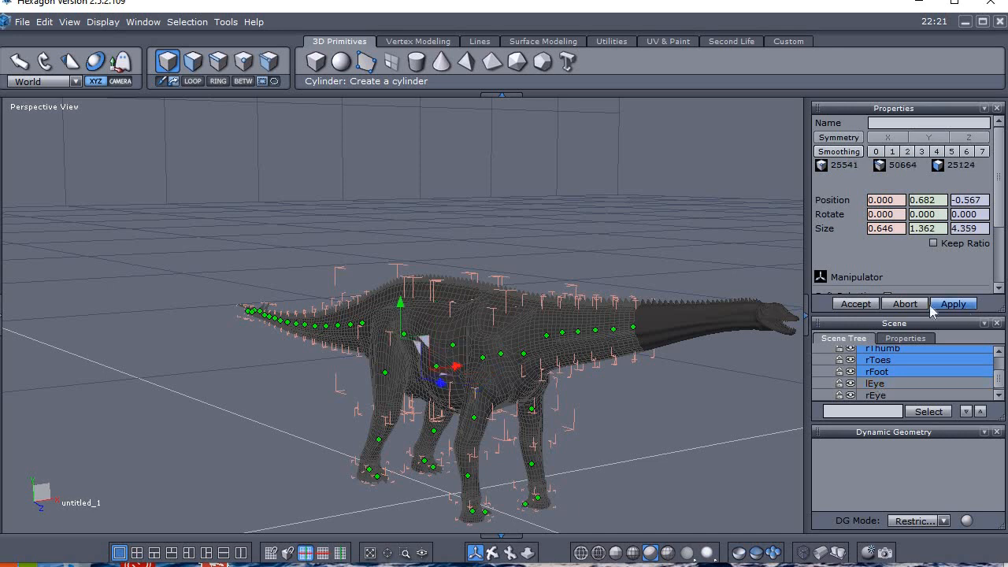
mouse_move(643, 217)
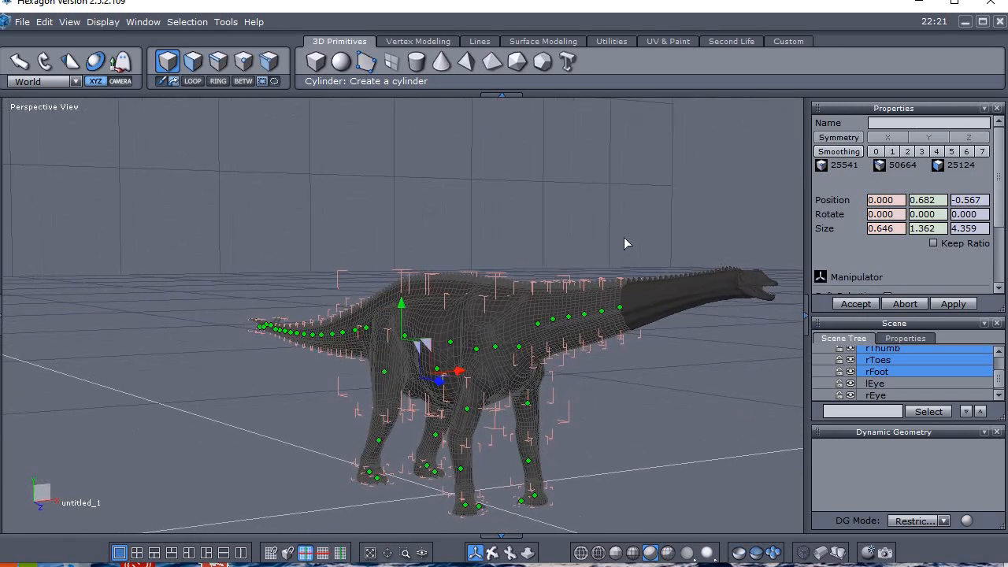
left_click_drag(627, 242, 599, 289)
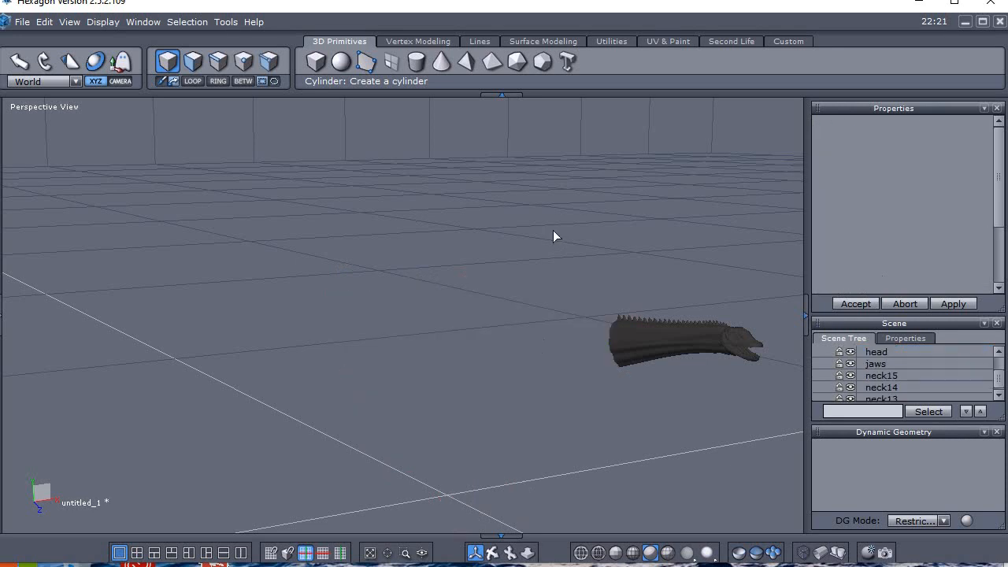
left_click_drag(555, 236, 471, 215)
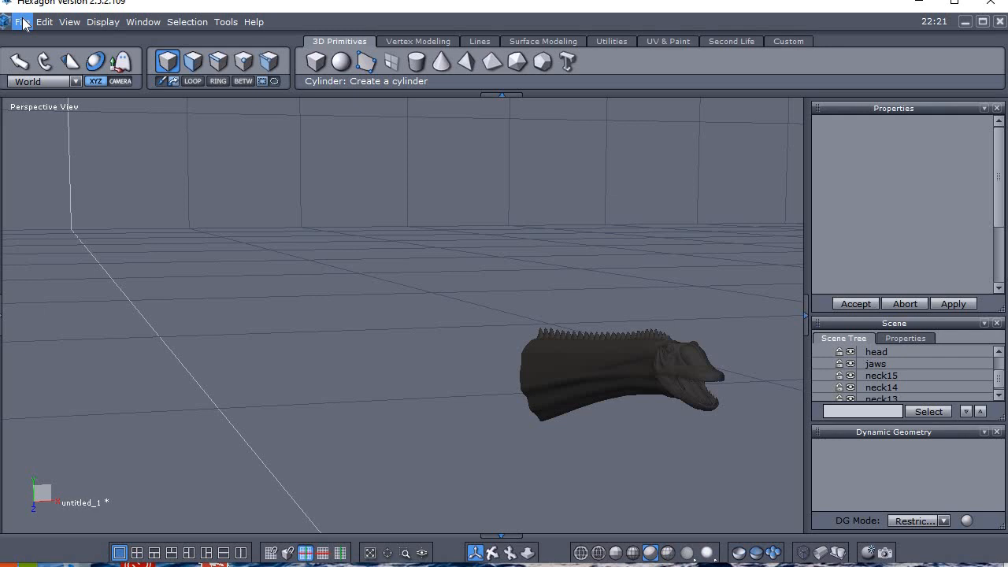
left_click(22, 22)
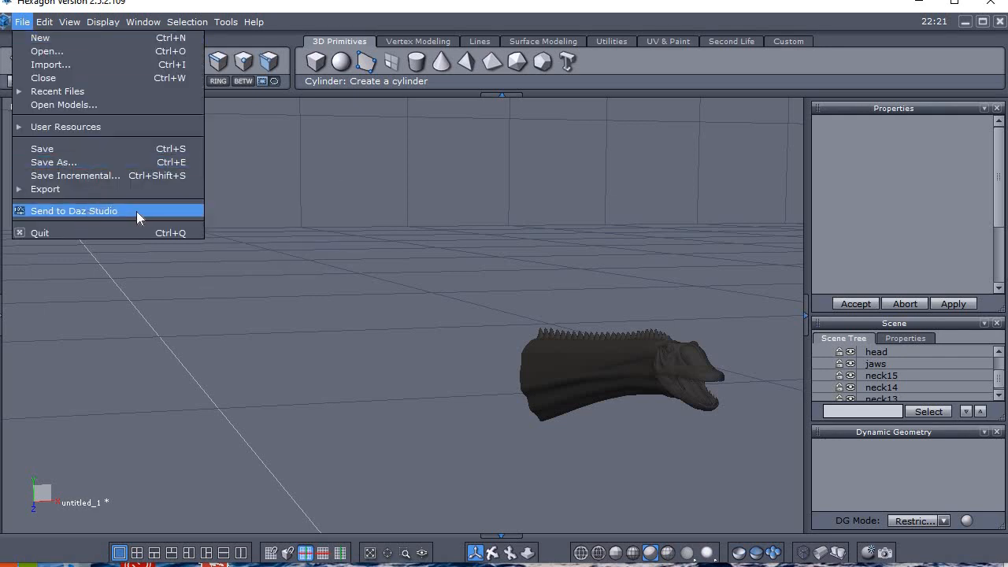
mouse_move(96, 162)
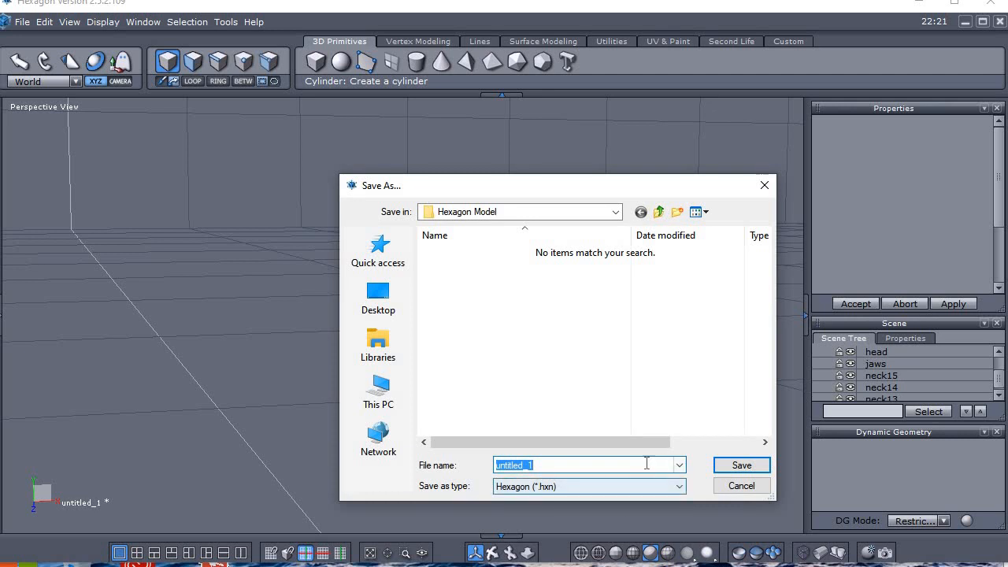
mouse_move(631, 465)
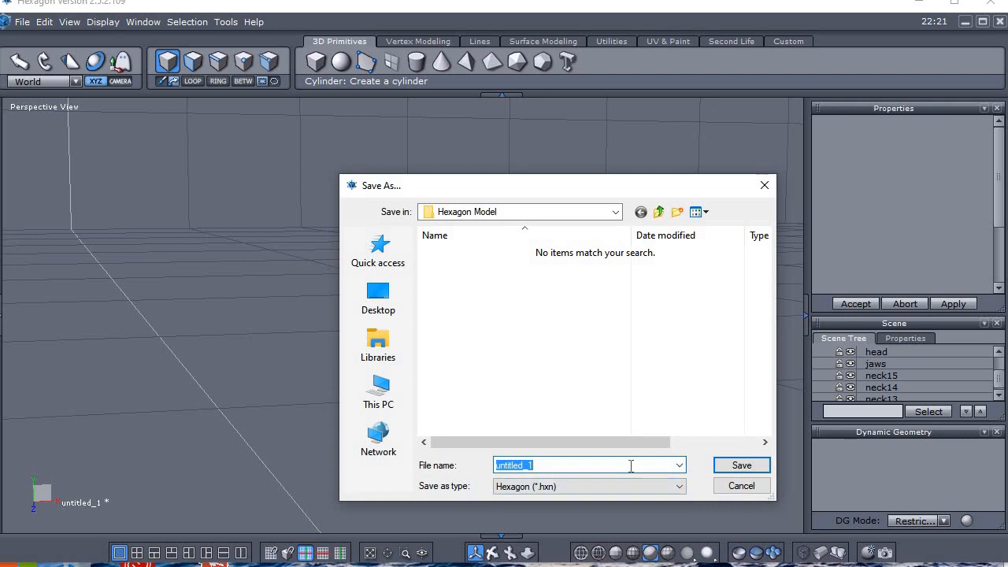
Step: Save the model as 'Spinphorosaurus Head 3' in the Hexagon Model folder
type("Spinphorosau")
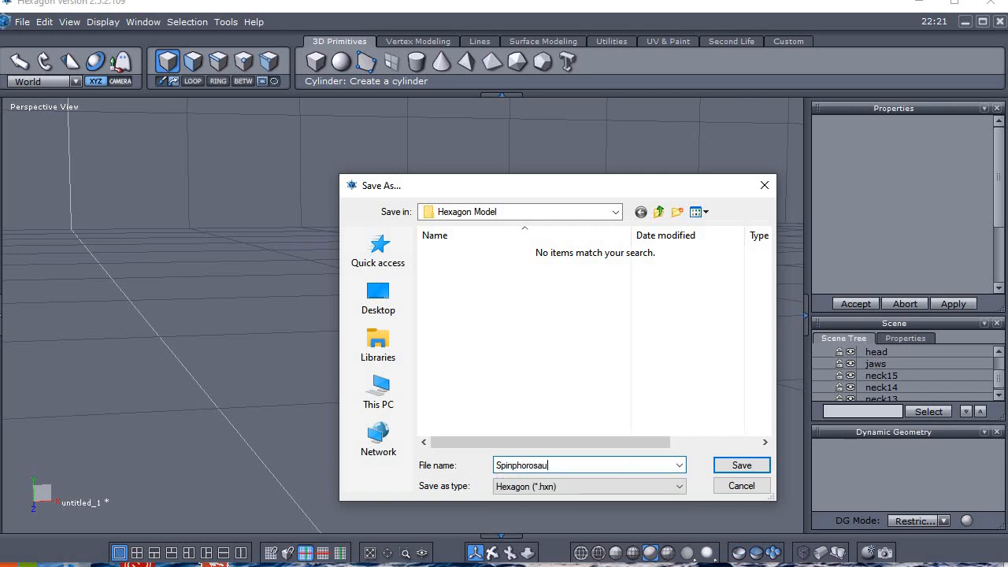
type("rus Head")
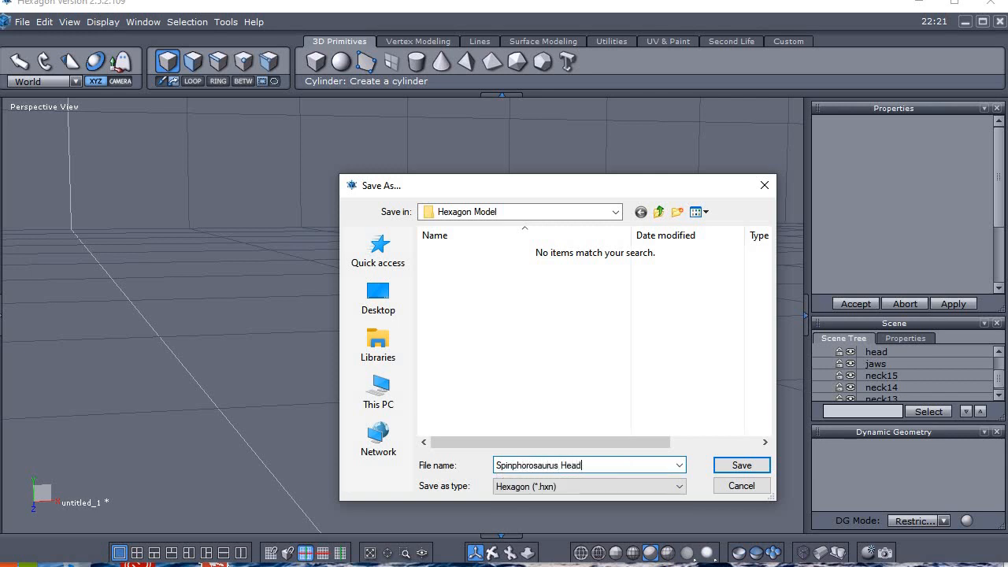
type("3")
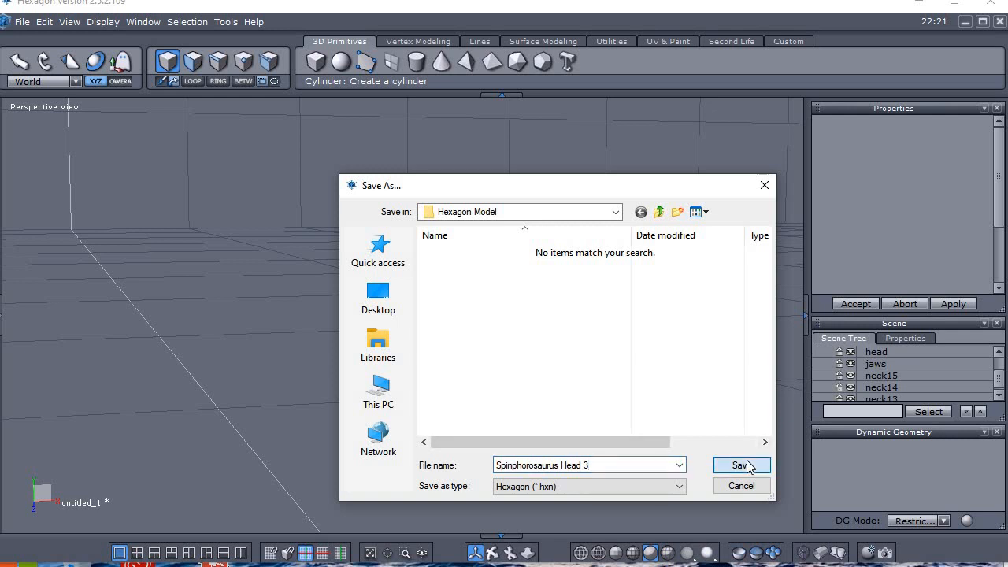
left_click(737, 464)
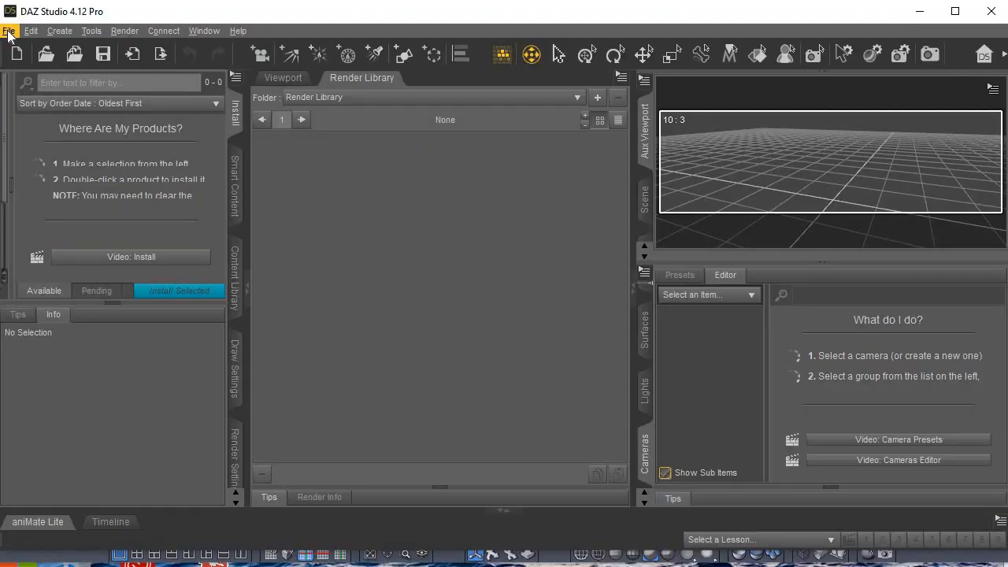
Step: Import the Spinophorosaurus Head object from the Hexagon Model folder into DAZ Studio
left_click(9, 31)
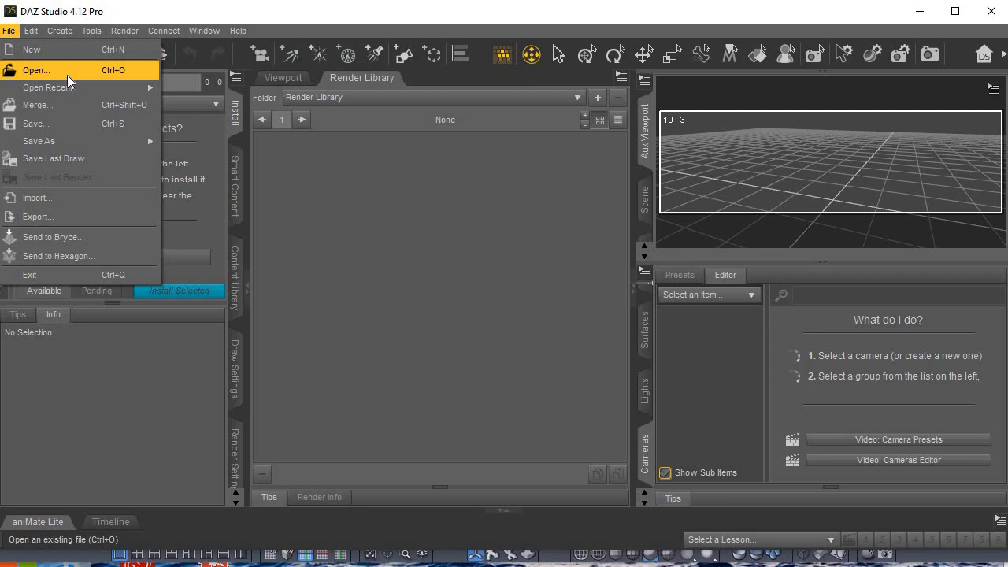
left_click(38, 199)
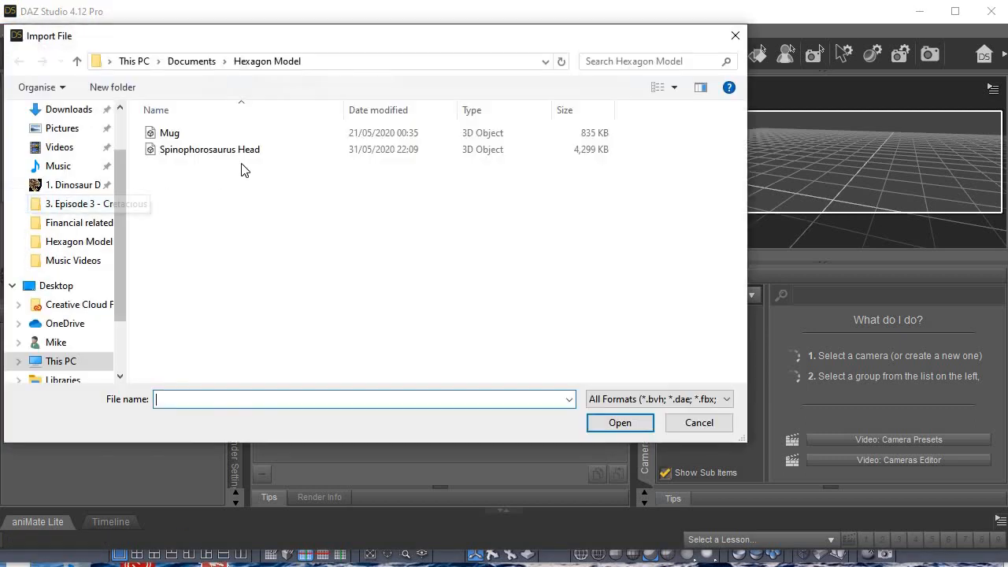
mouse_move(210, 149)
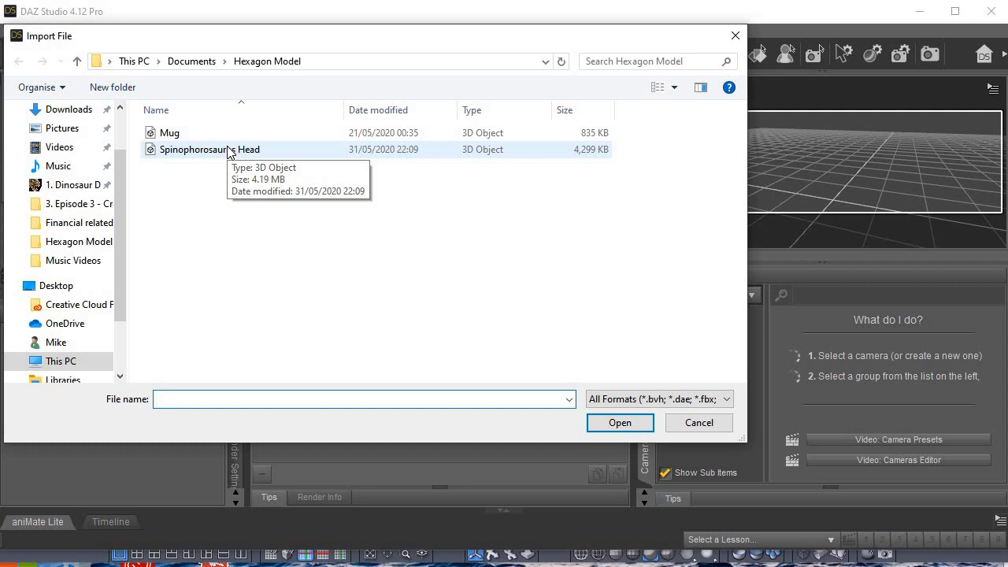
left_click(210, 148)
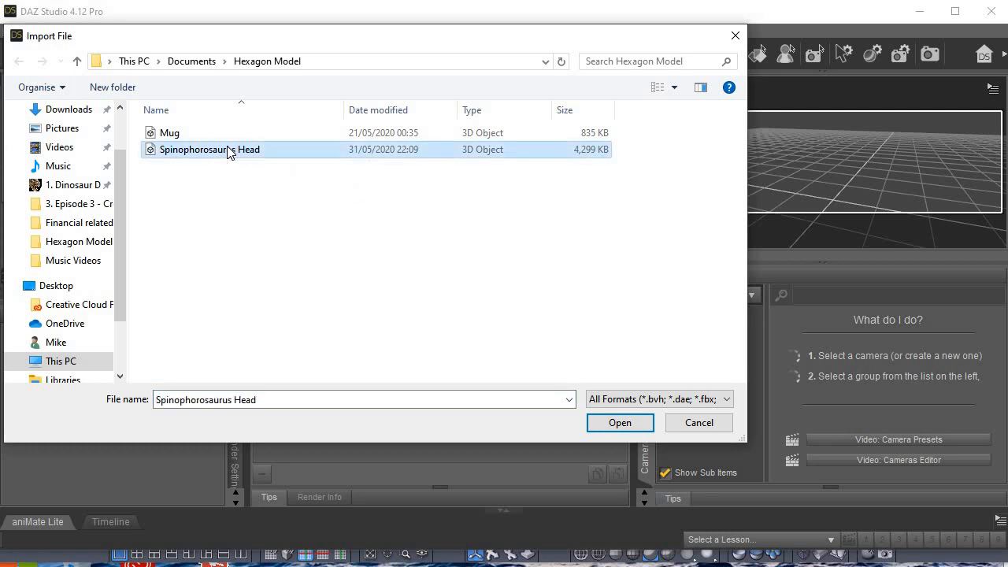
left_click(621, 422)
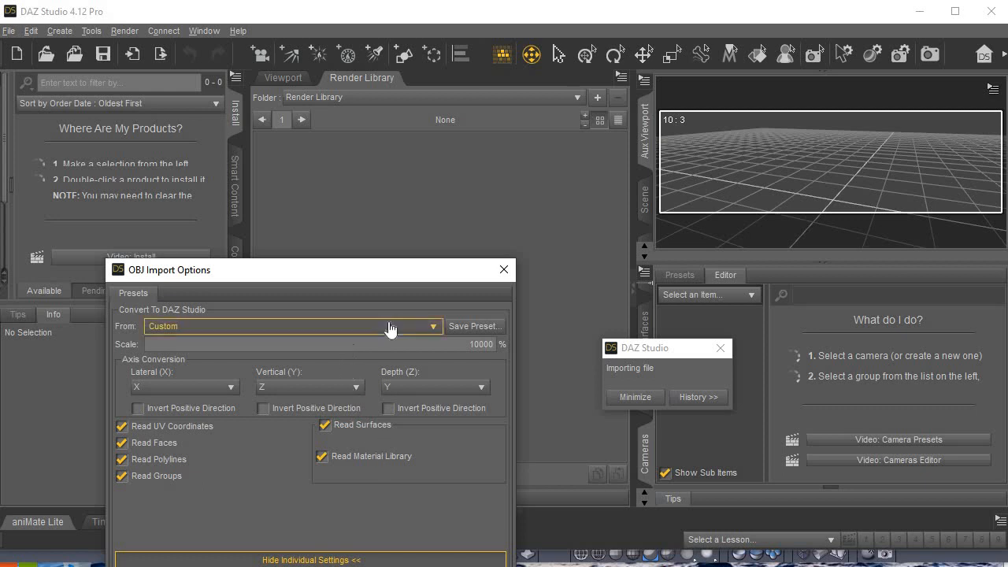
Step: Choose the Cinema 4D (1 unit = 1m) conversion preset in OBJ Import Options
left_click(431, 326)
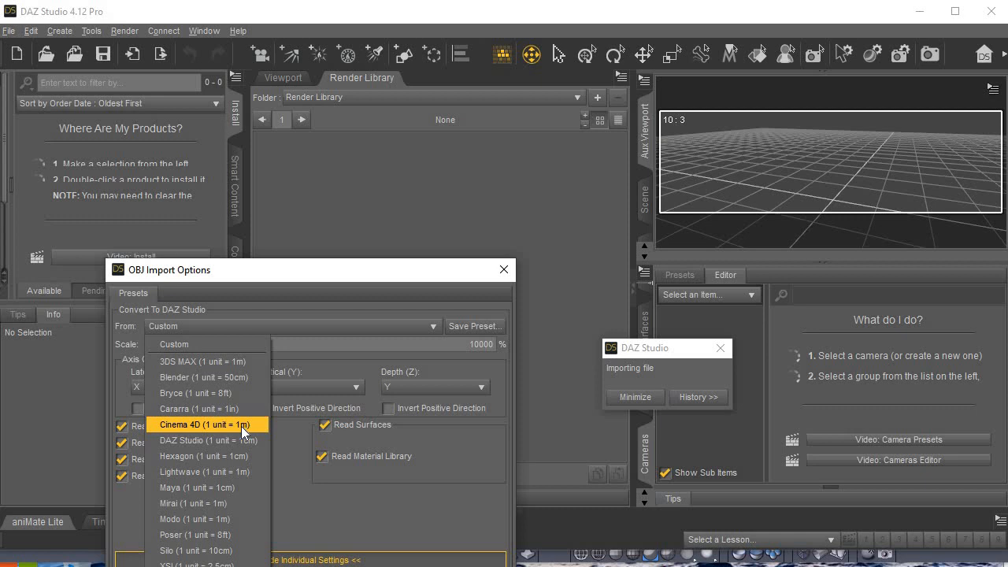
mouse_move(221, 536)
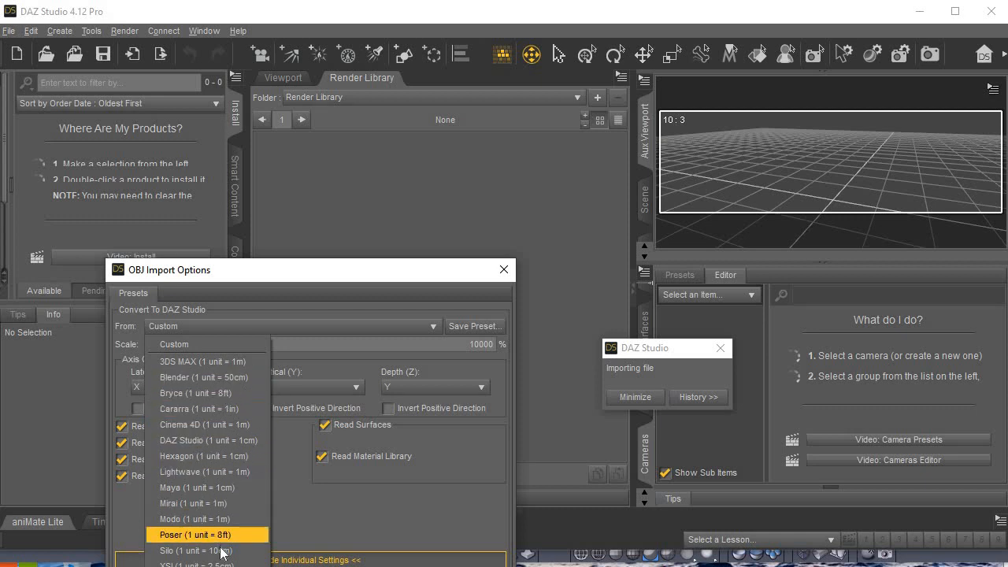
mouse_move(228, 409)
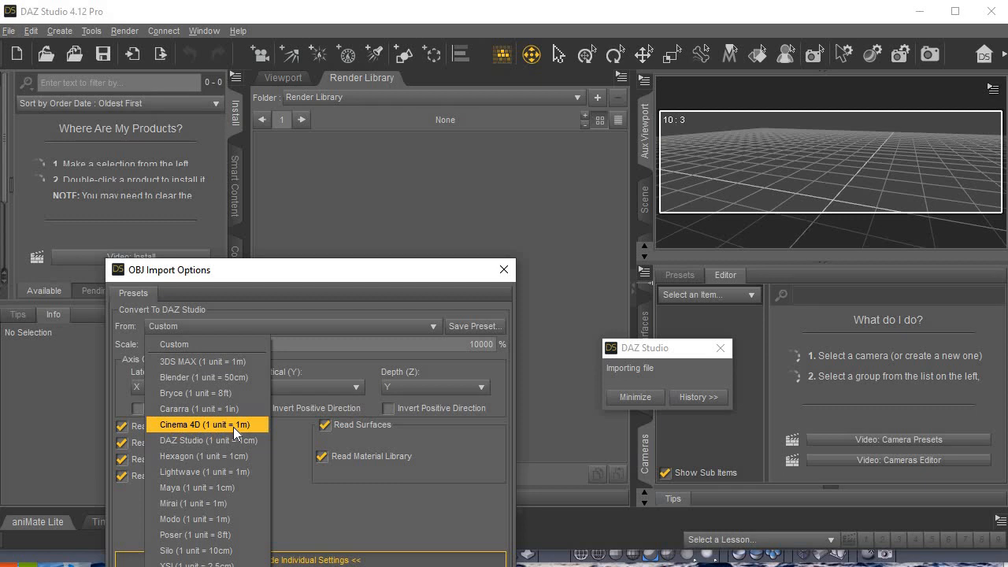
left_click(207, 425)
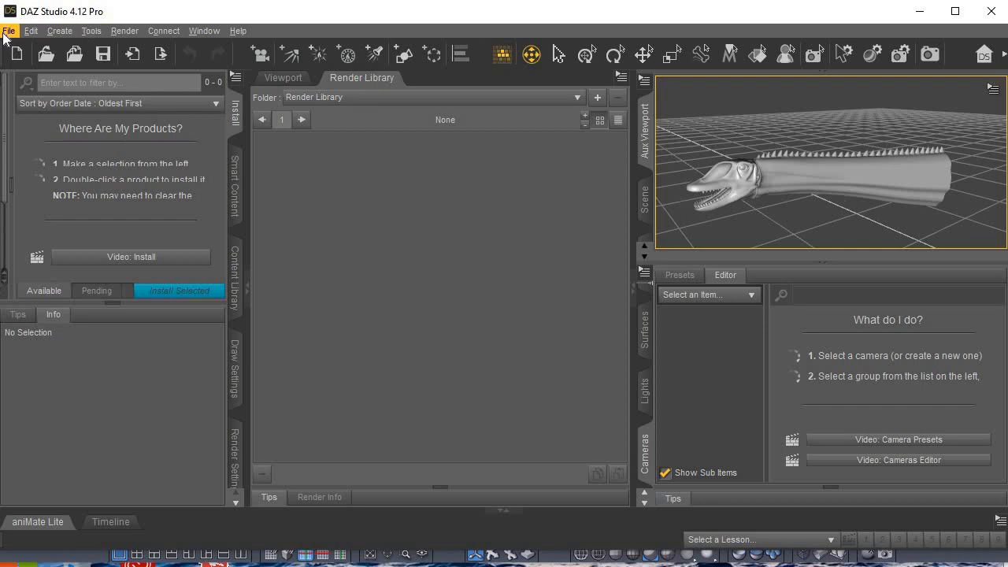
Step: With the head and neck loaded in the viewport, bring up DAZ Studio's file commands again
left_click(9, 31)
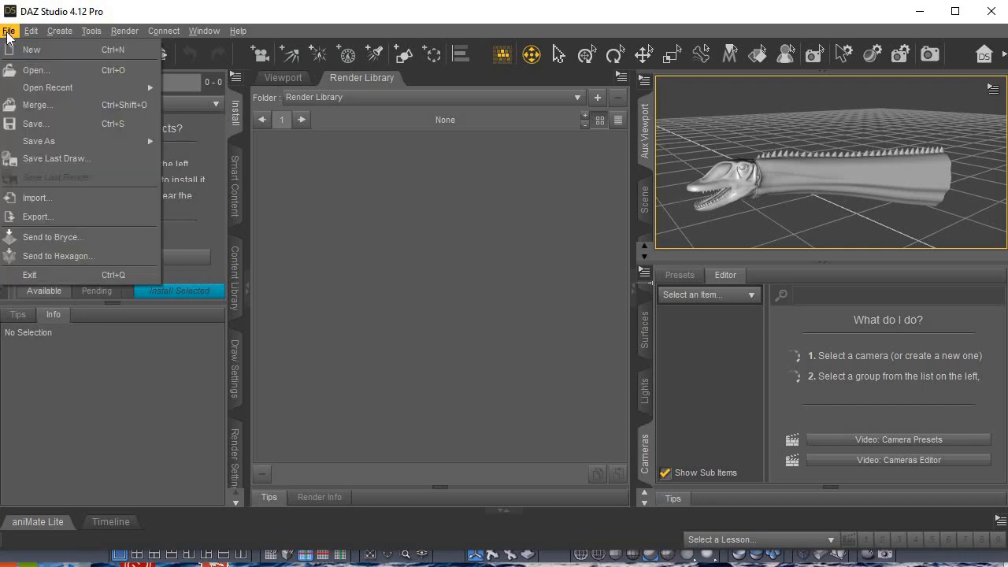